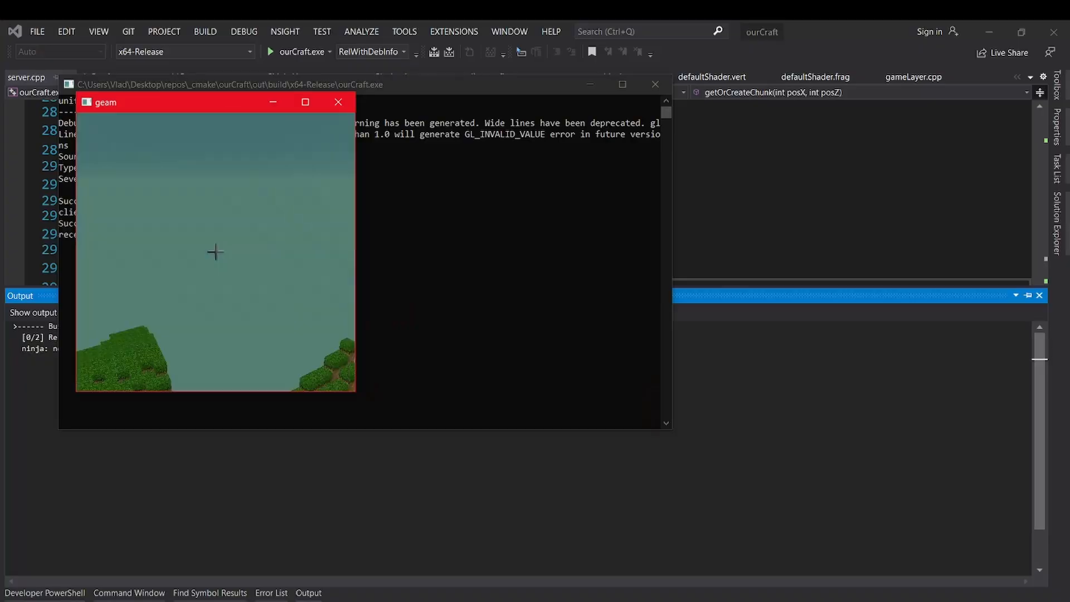
# Switch from the running ourCraft test world to the Minecraft biome screenshot grid.
pyautogui.click(306, 102)
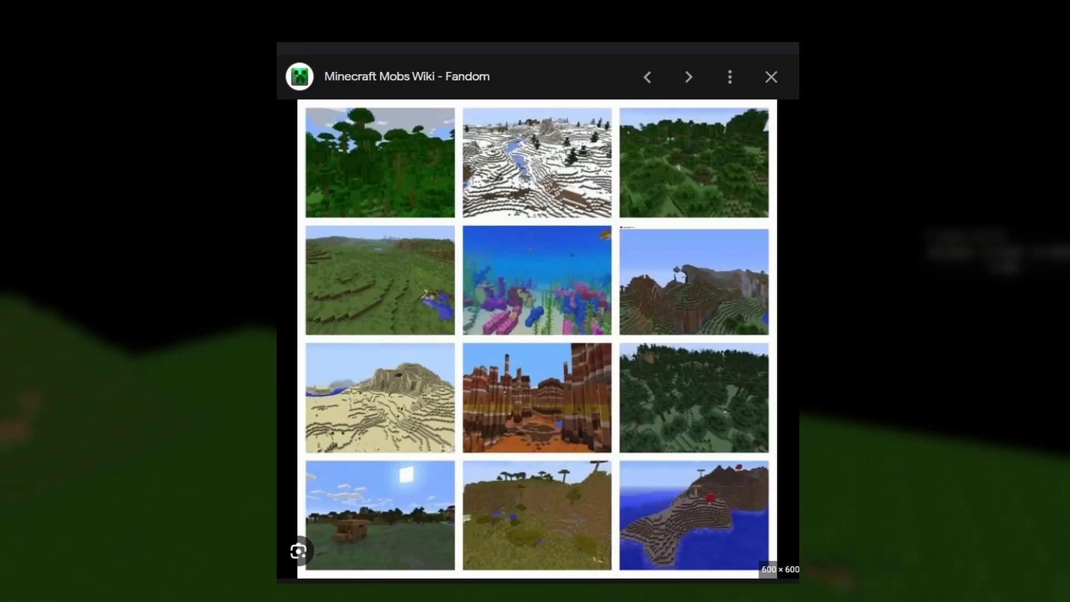
pyautogui.click(770, 77)
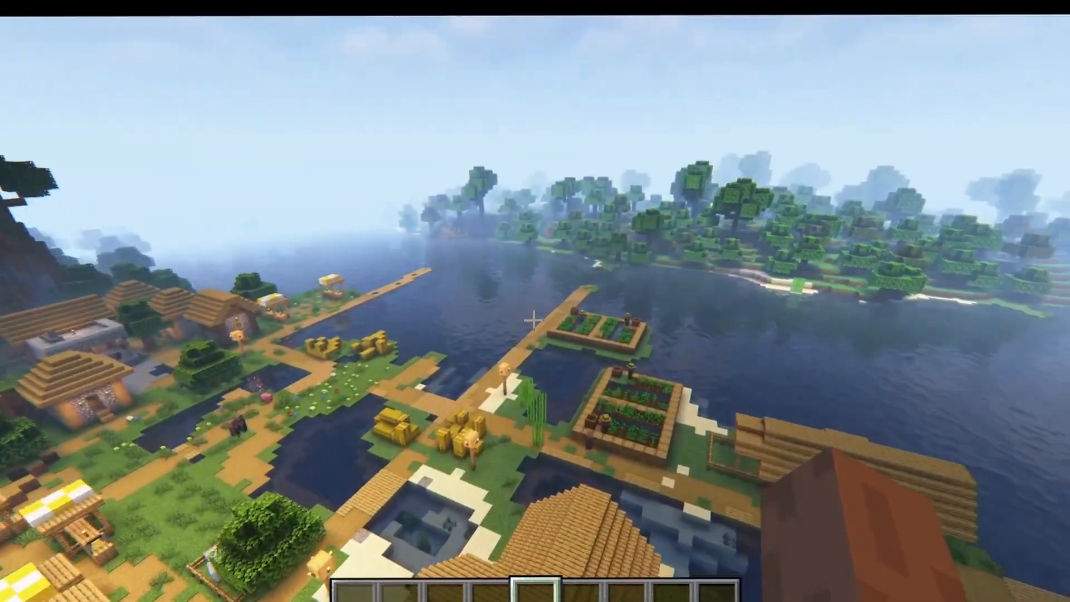
pyautogui.moveTo(536, 319)
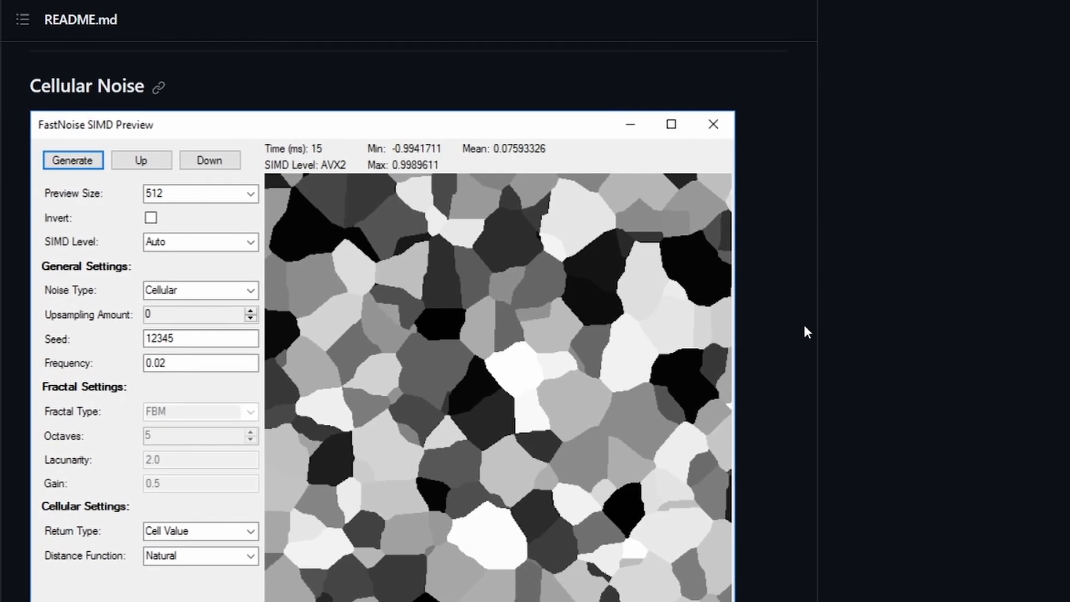
# Scroll the README past the cellular and fractal samples to the Simplex Fractal FBM preview.
pyautogui.scroll(-3)
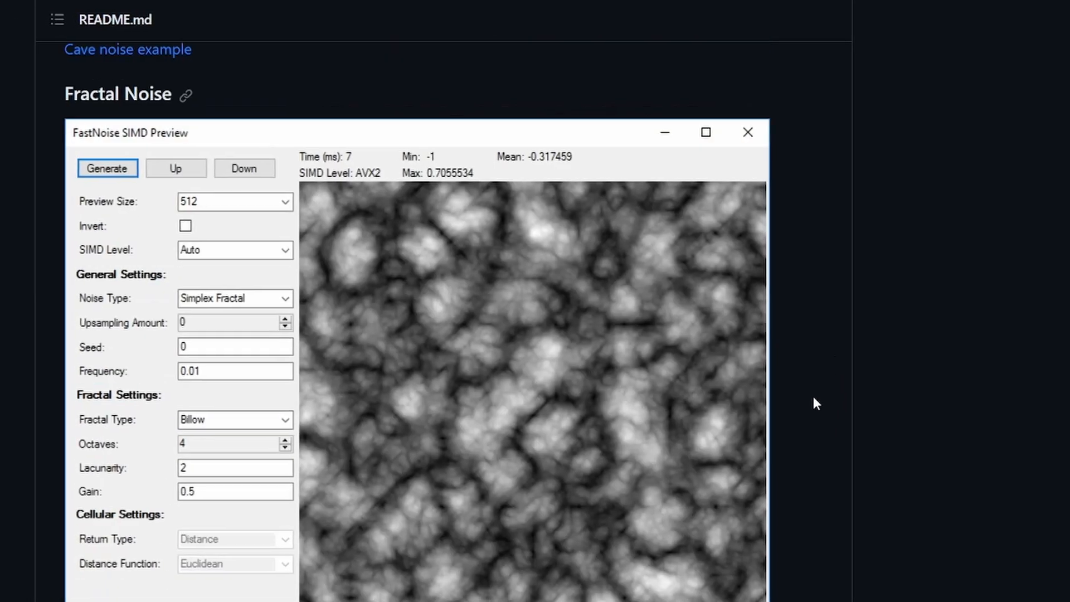
pyautogui.scroll(-3)
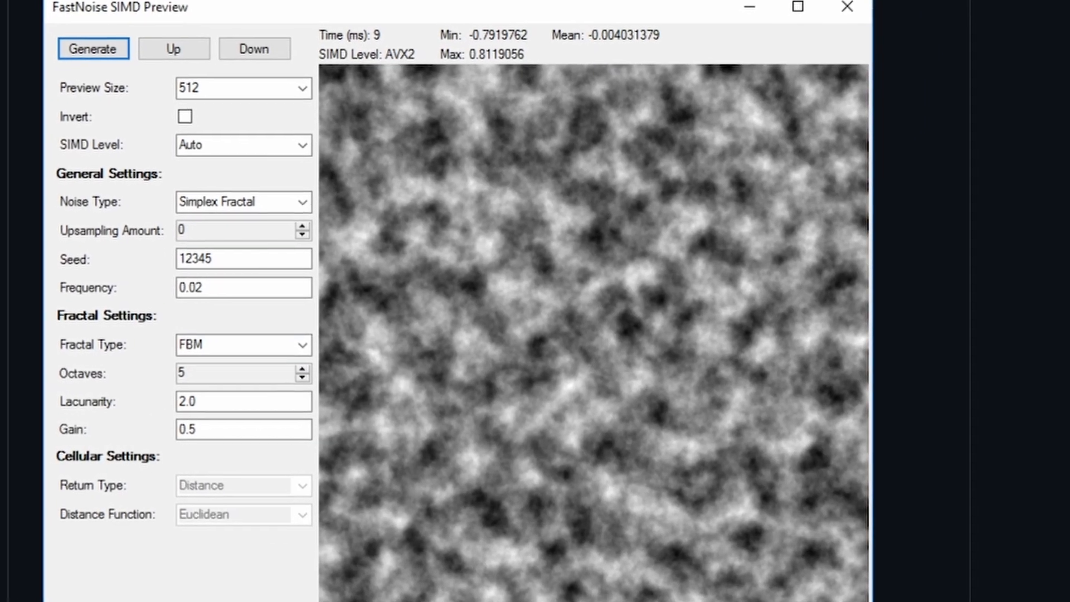
pyautogui.scroll(-3)
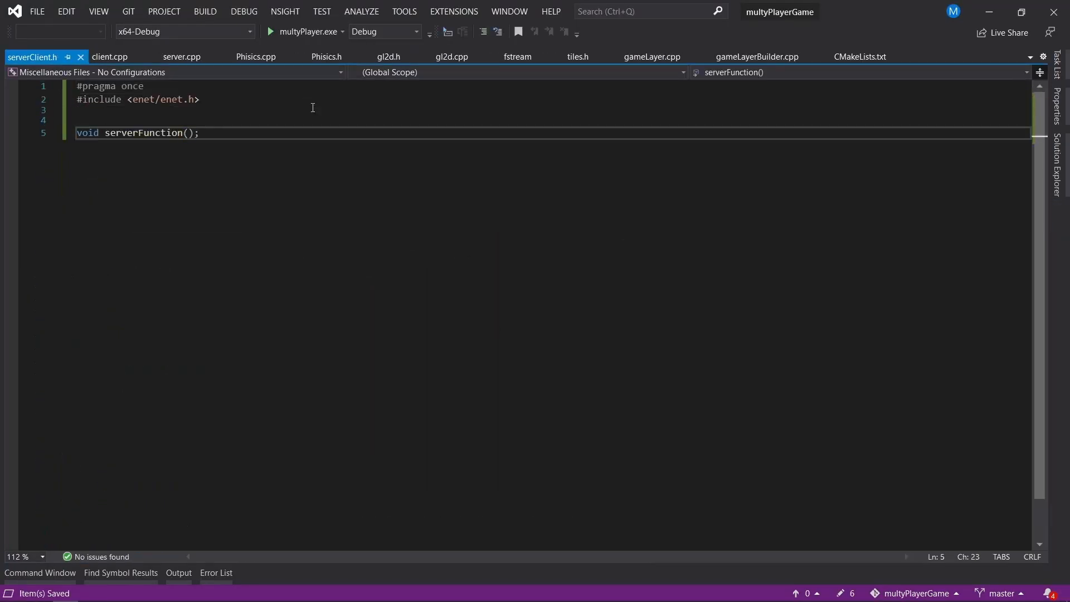
pyautogui.click(624, 57)
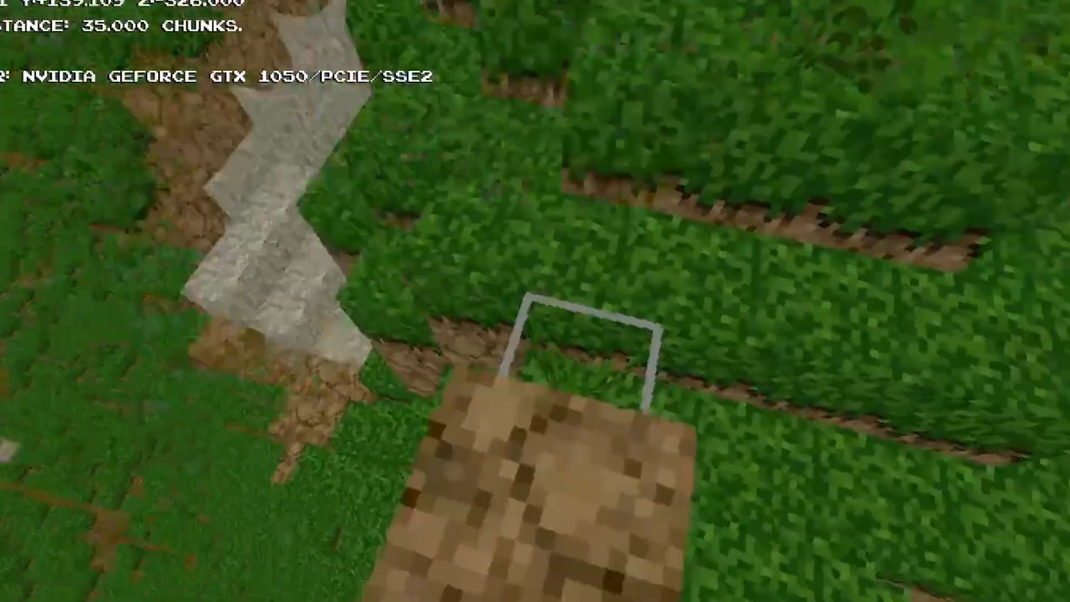
pyautogui.moveTo(535, 321)
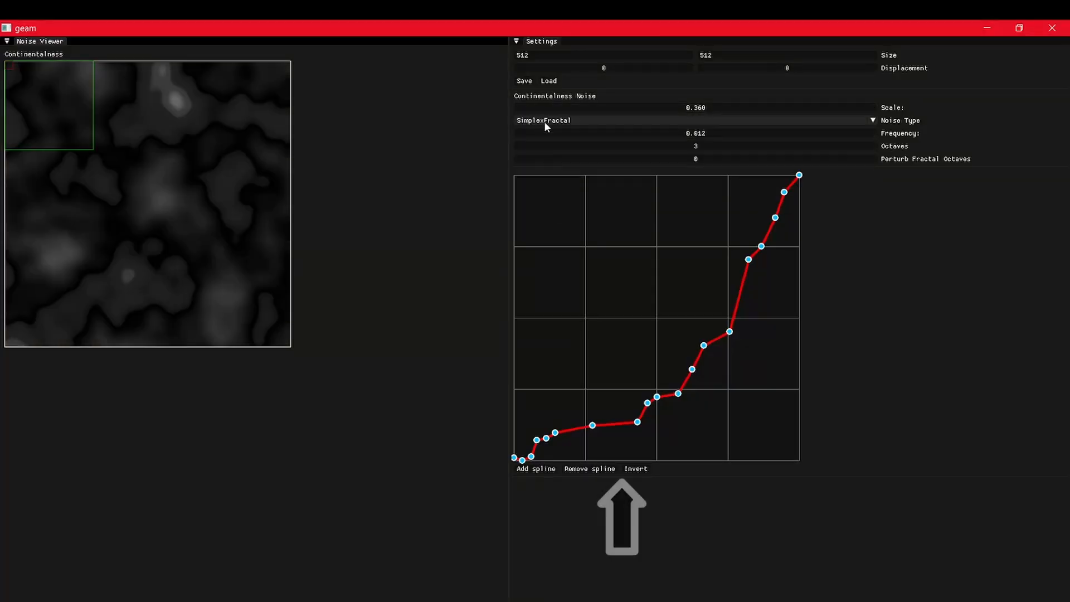
# Choose a different noise type from the Noise Type dropdown.
pyautogui.click(691, 120)
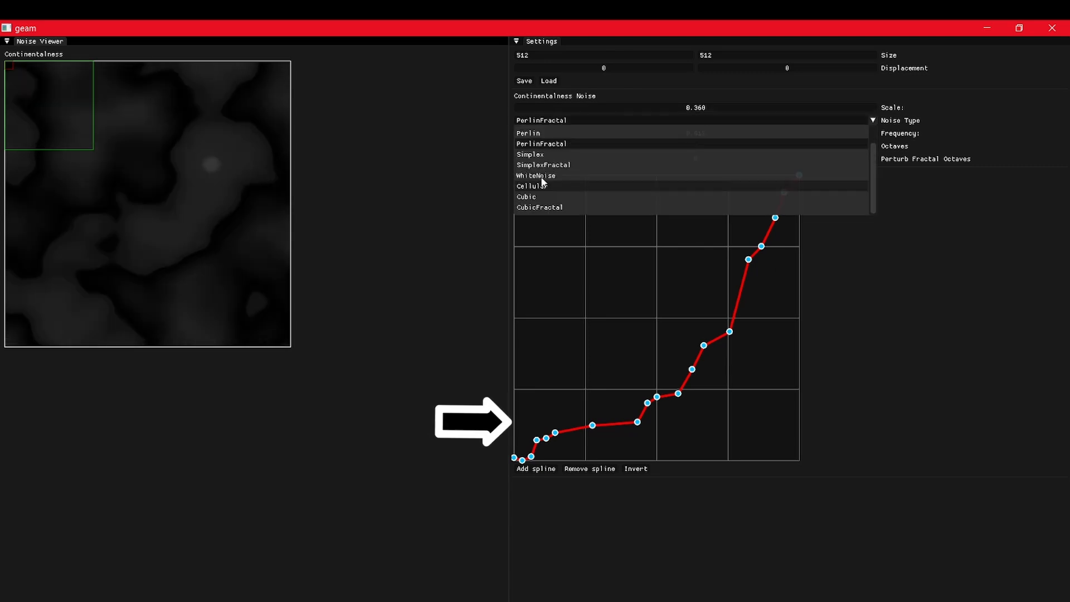
pyautogui.click(543, 165)
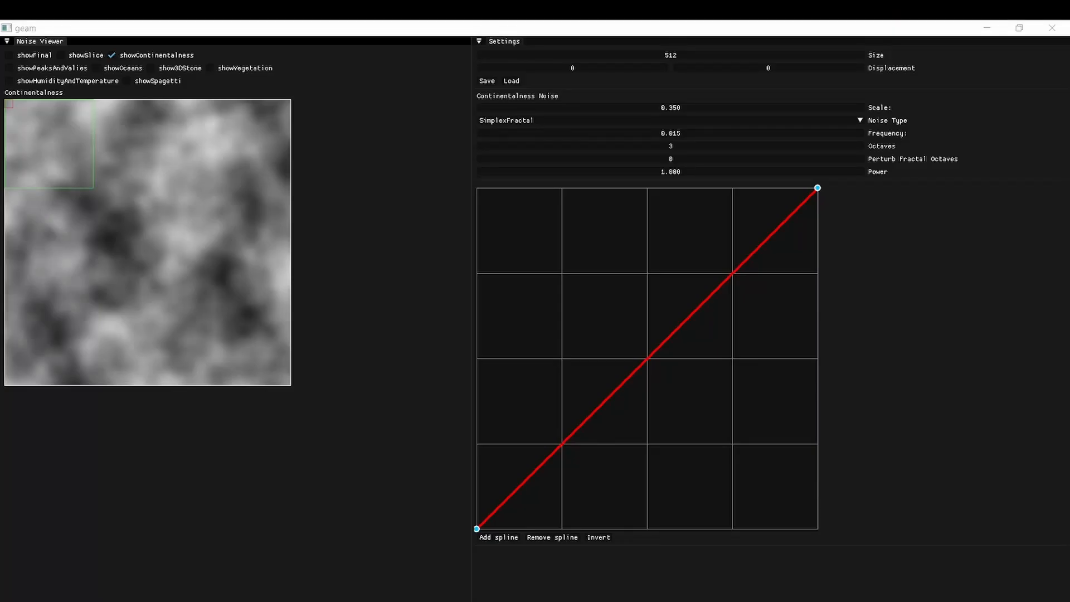
# Drag the continentalness spline's end point down toward 0 so the preview goes black, then return to Visual Studio.
pyautogui.moveTo(818, 188); pyautogui.dragTo(817, 529)
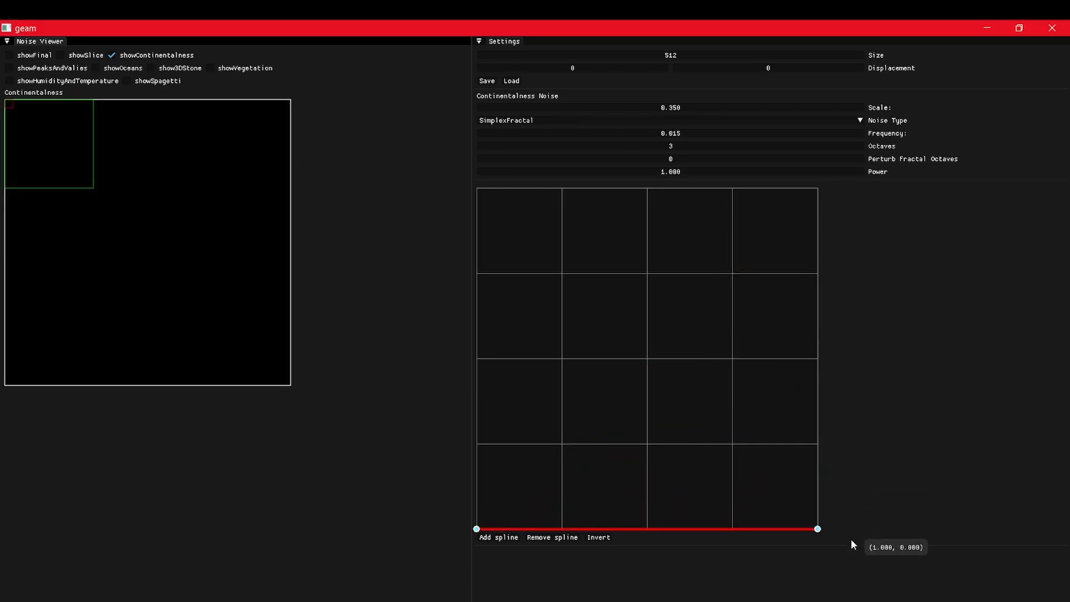
pyautogui.moveTo(817, 528); pyautogui.dragTo(819, 528)
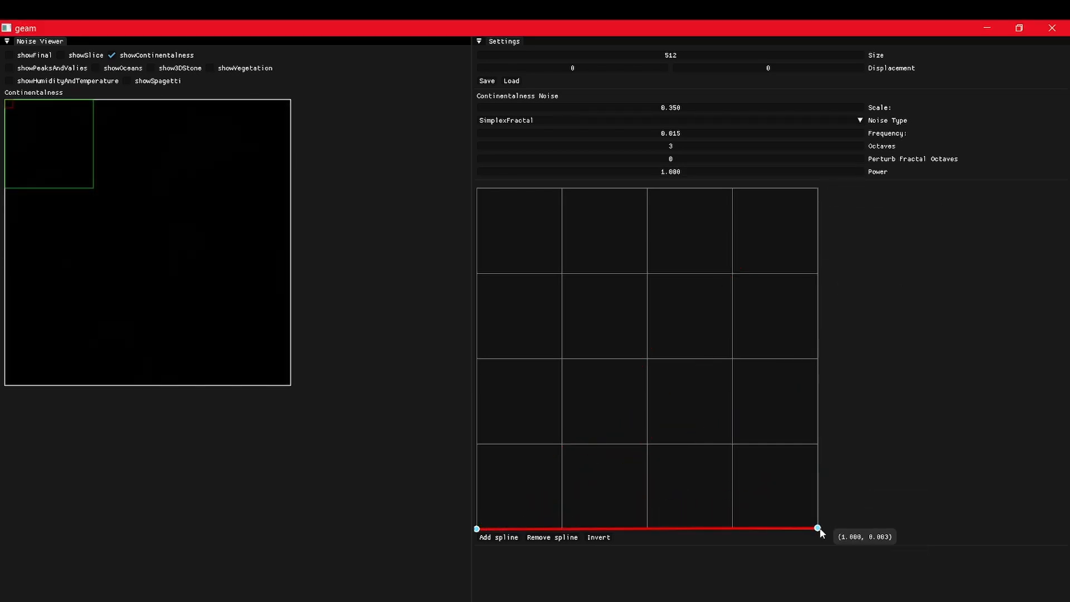
pyautogui.moveTo(818, 529); pyautogui.dragTo(818, 359)
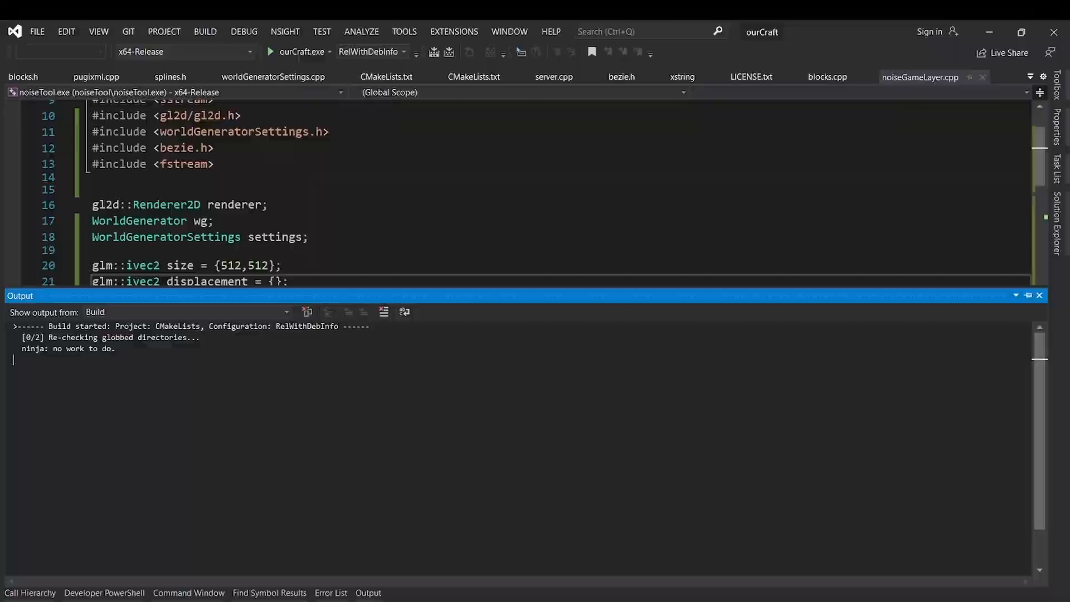
pyautogui.click(270, 51)
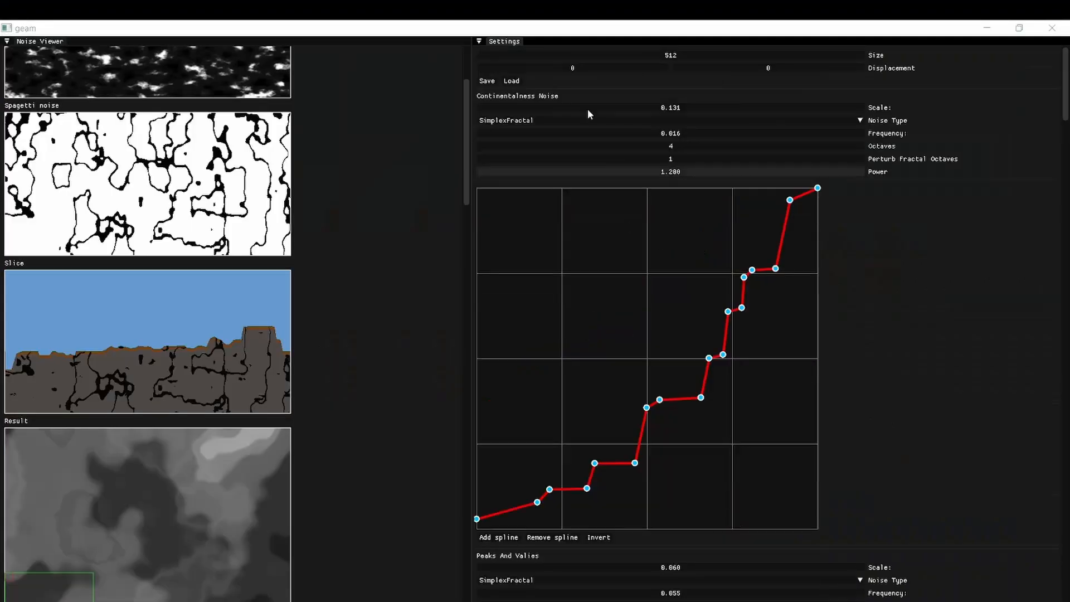
# Switch from the noise Settings panel to geam's text editor with the Fibonacci script and console.
pyautogui.moveTo(573, 68); pyautogui.dragTo(730, 68)
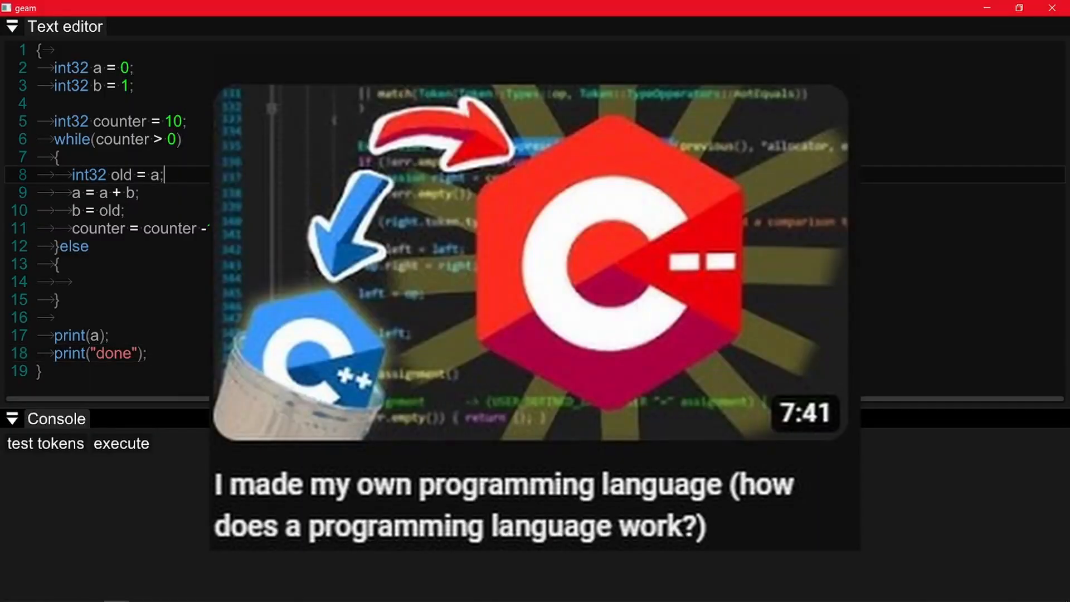
# Add ImGui scale/type/frequency/octaves/size controls in renderSettingsForOneNoise and write WorldGenerator::applySettings.
pyautogui.click(120, 444)
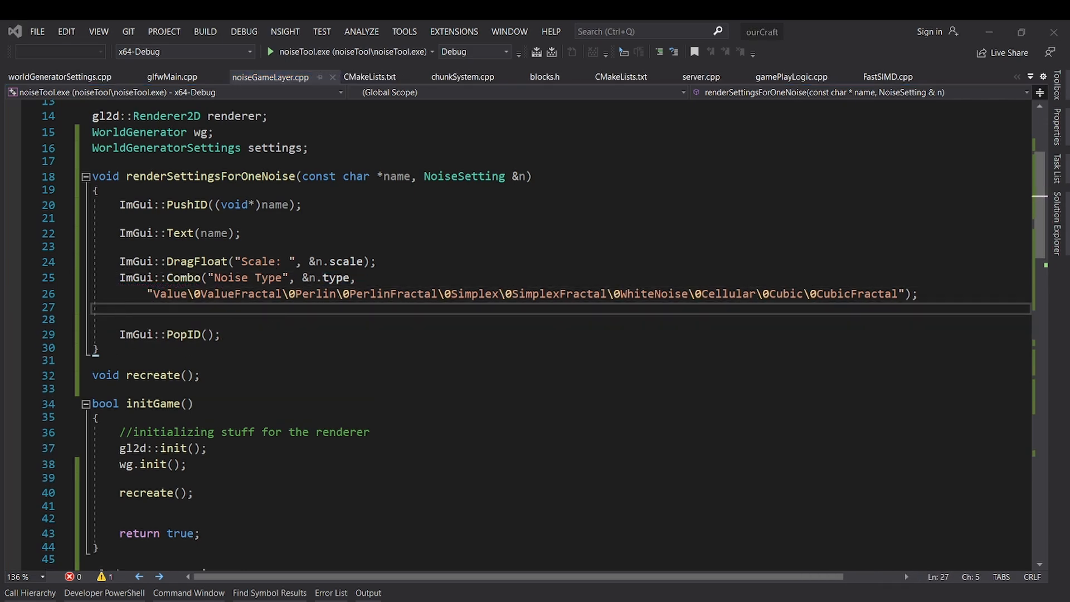
pyautogui.click(59, 77)
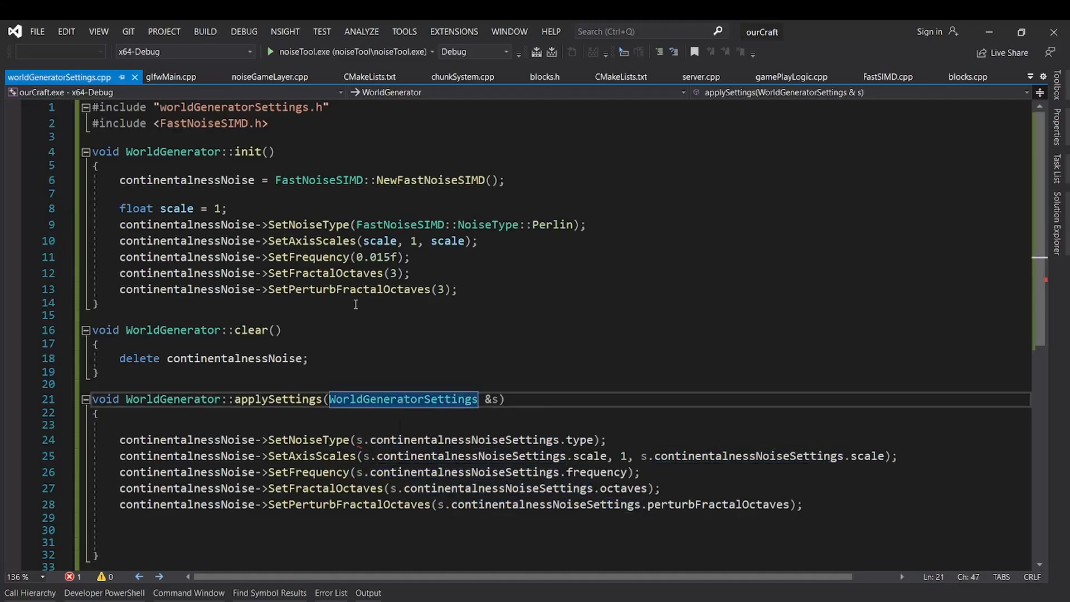
pyautogui.click(269, 77)
pyautogui.write('ImGui::InputInt2("Size", &size[0], ImGuiInputTextFlags_negati)')
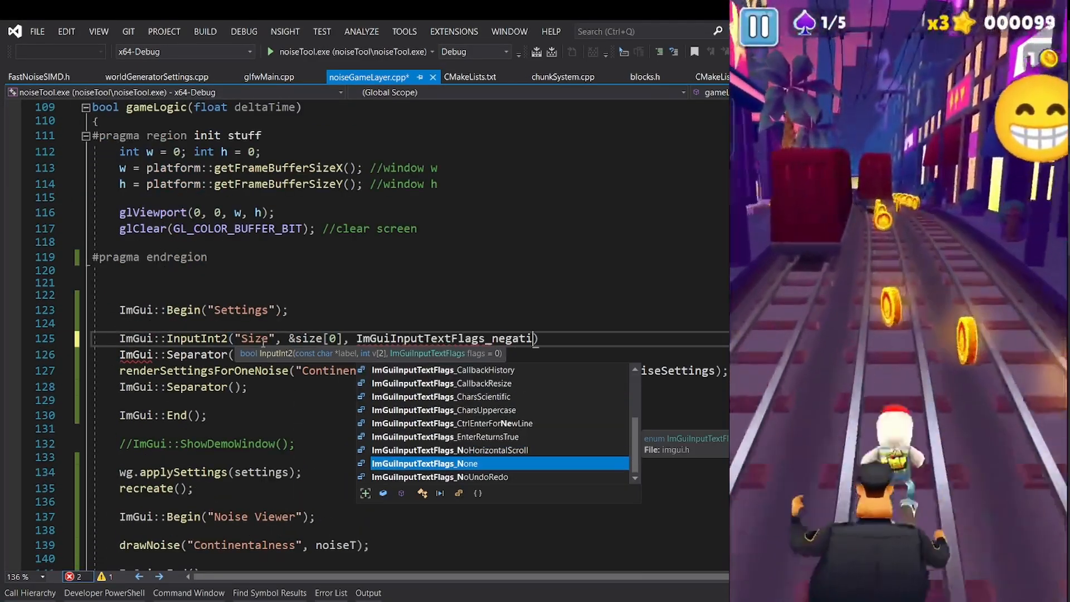
# Show loadSettings in worldGeneratorSettings.cpp with its consume, consumeNumber and consumeSpline lambdas.
pyautogui.click(156, 75)
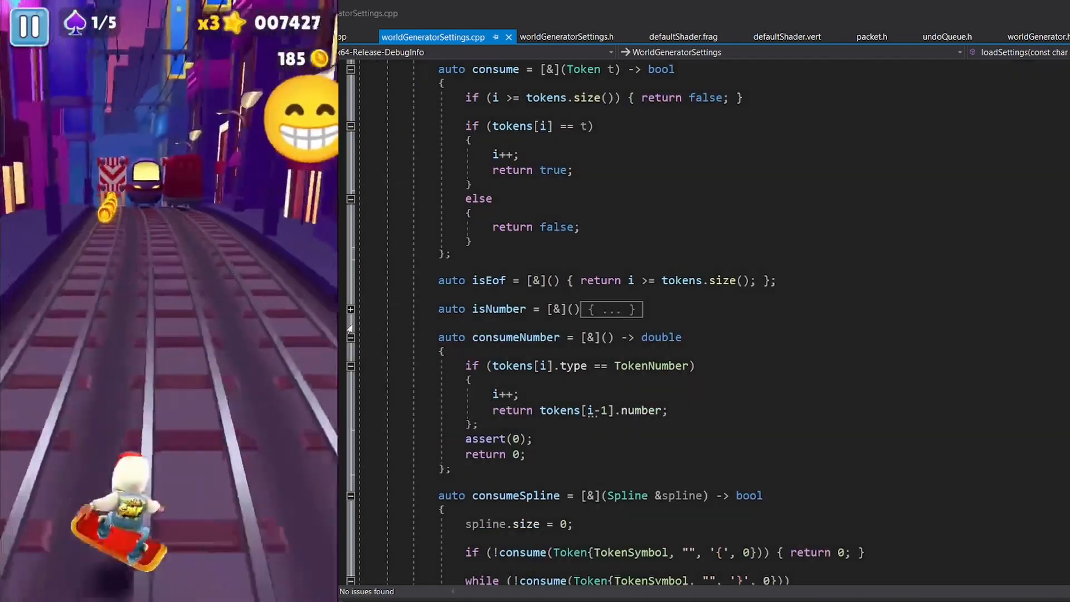
pyautogui.scroll(-3)
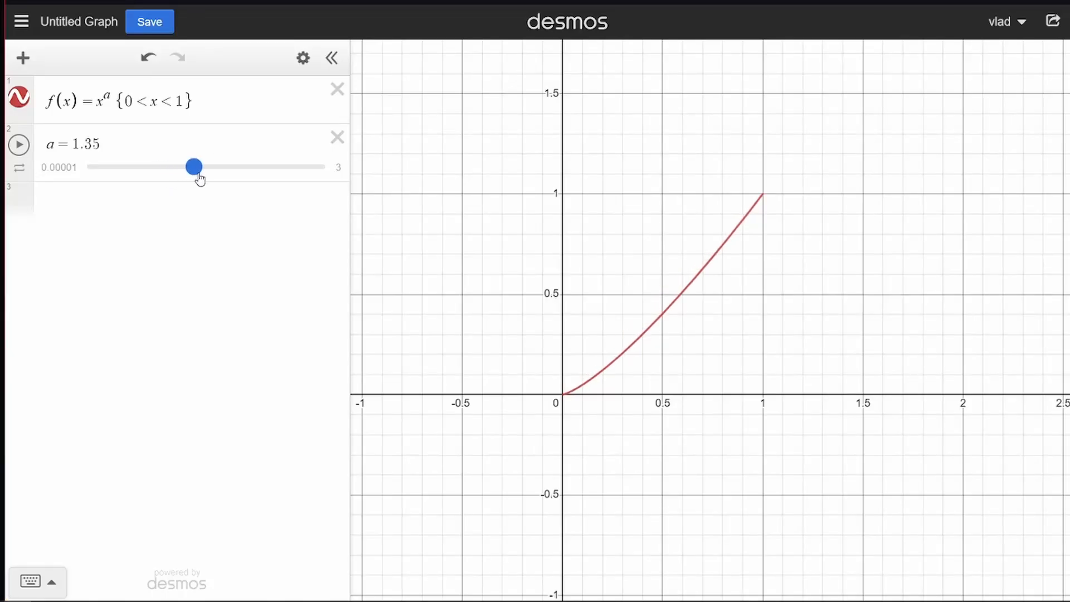
# Sweep the exponent a of f(x)=x^a from 1.35 down to 0.3 and back to compare curve shapes.
pyautogui.moveTo(195, 166); pyautogui.dragTo(110, 167)
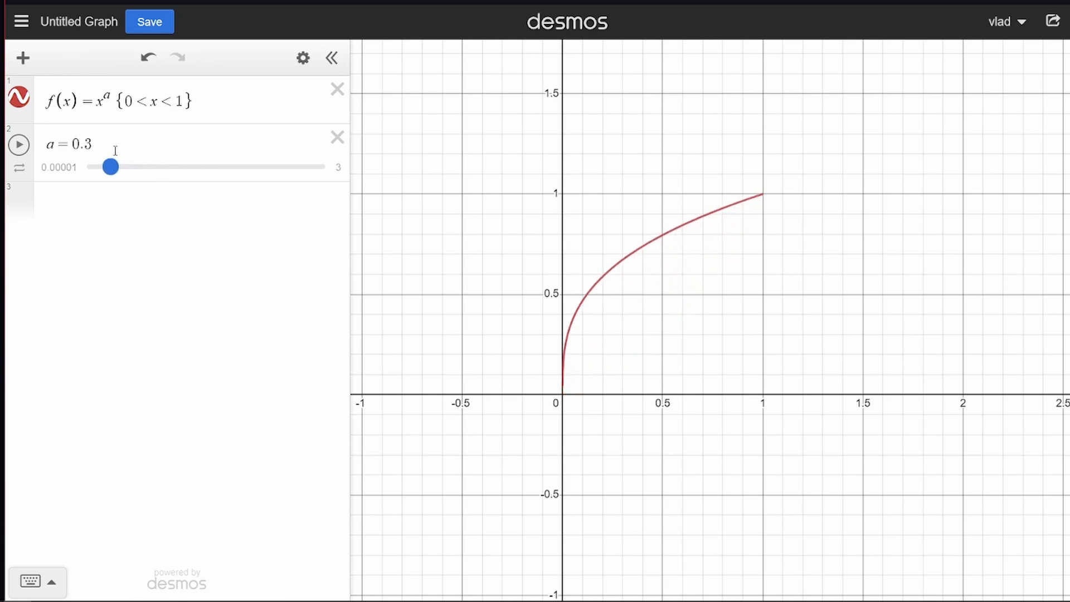
pyautogui.moveTo(111, 167); pyautogui.dragTo(324, 167)
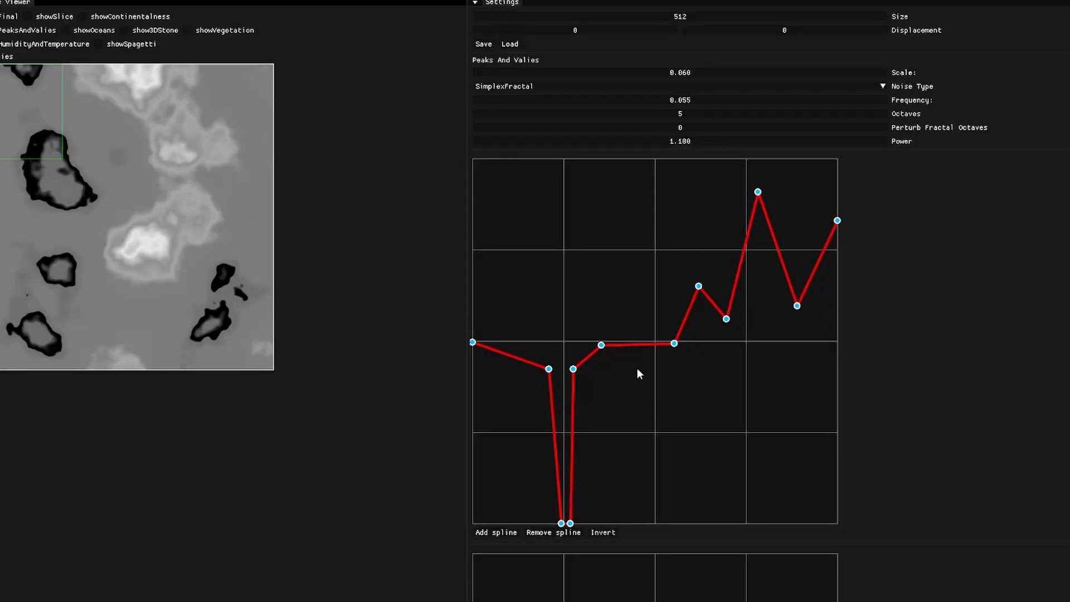
# Reshape the Peaks And Valies spline's dip and adjust the first bend of the oceans spline.
pyautogui.moveTo(548, 369); pyautogui.dragTo(537, 370)
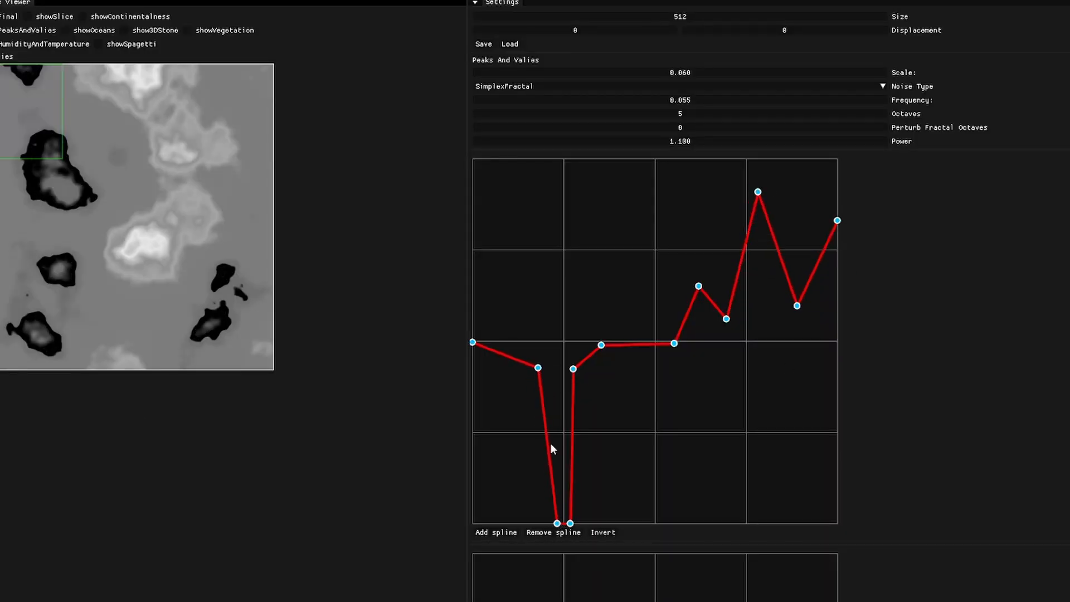
pyautogui.moveTo(572, 369); pyautogui.dragTo(560, 369)
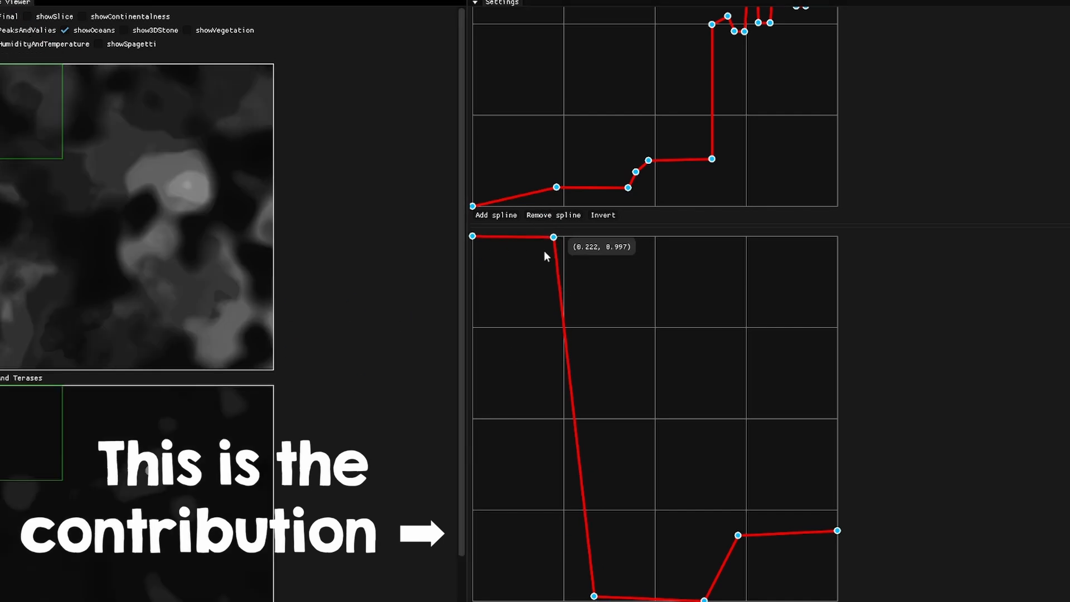
pyautogui.moveTo(554, 236); pyautogui.dragTo(572, 239)
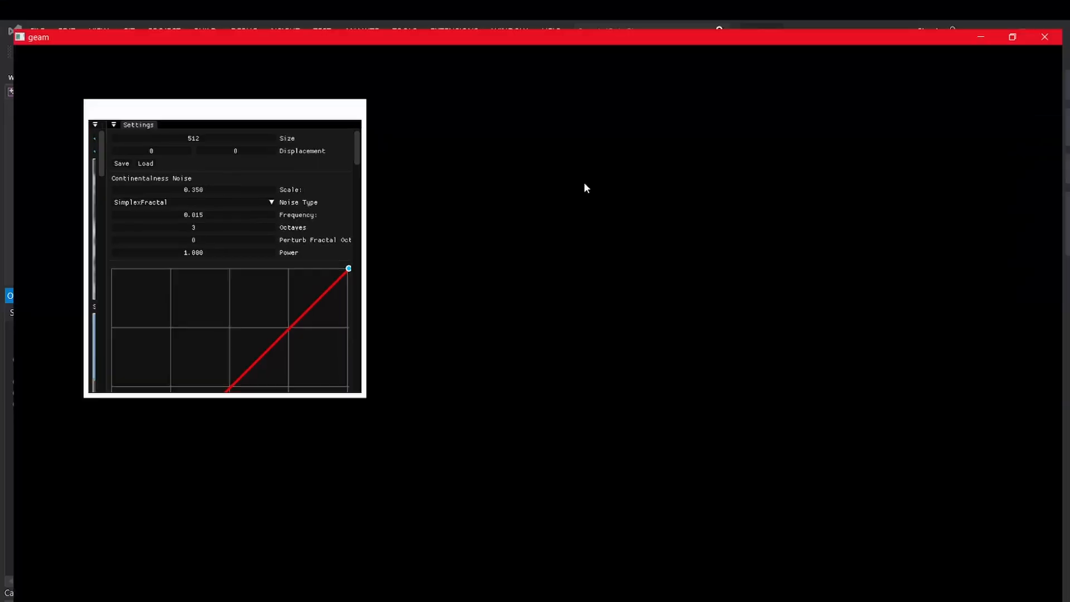
# Maximize the noise tool and set the 3D noise frequency to 0.029.
pyautogui.click(1012, 36)
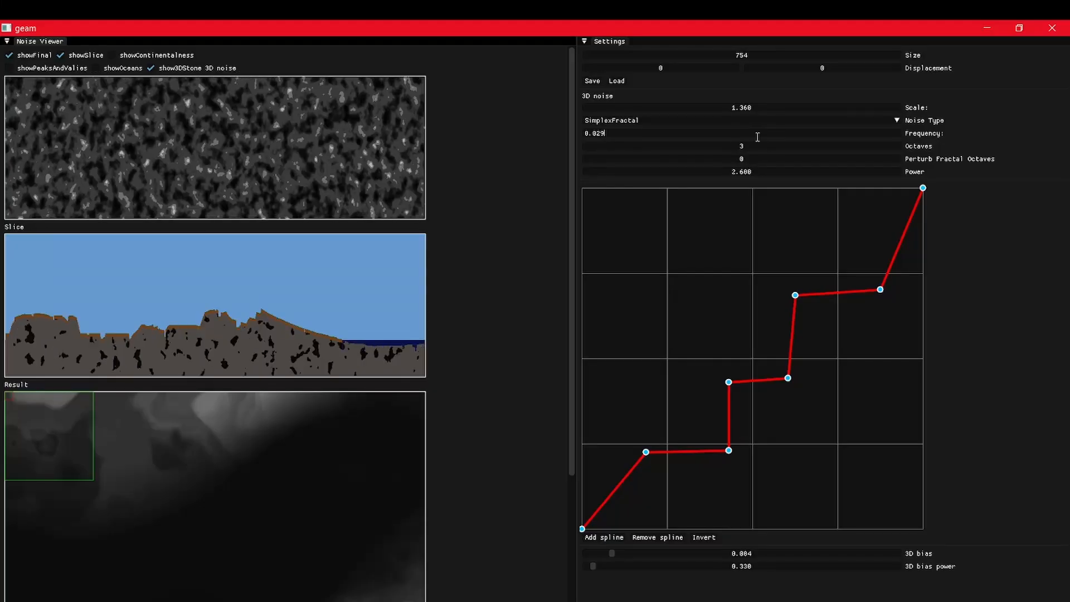
pyautogui.moveTo(661, 68); pyautogui.dragTo(823, 68)
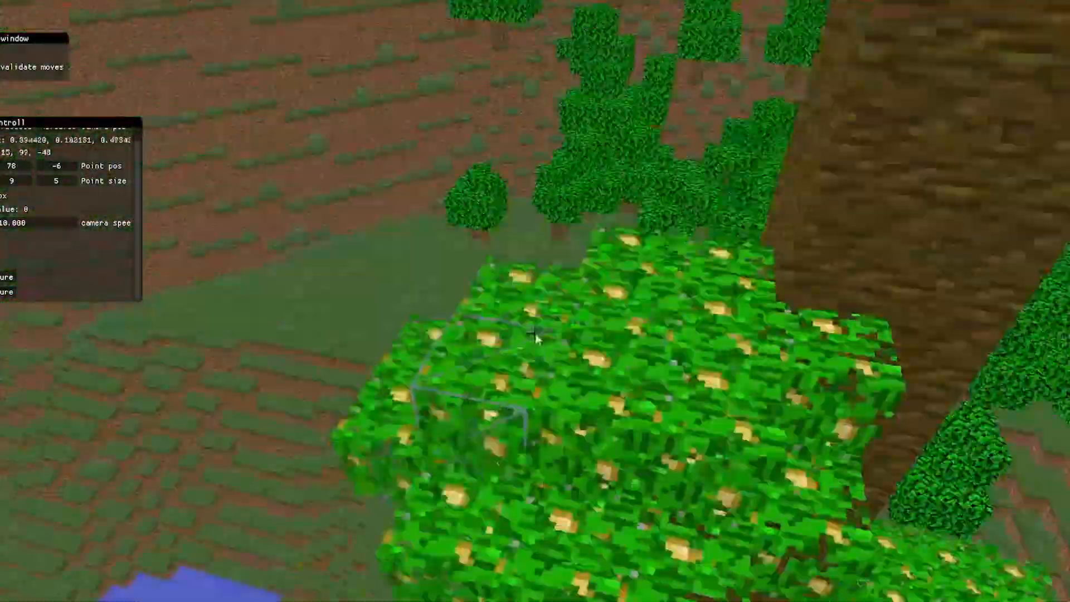
pyautogui.moveTo(535, 301)
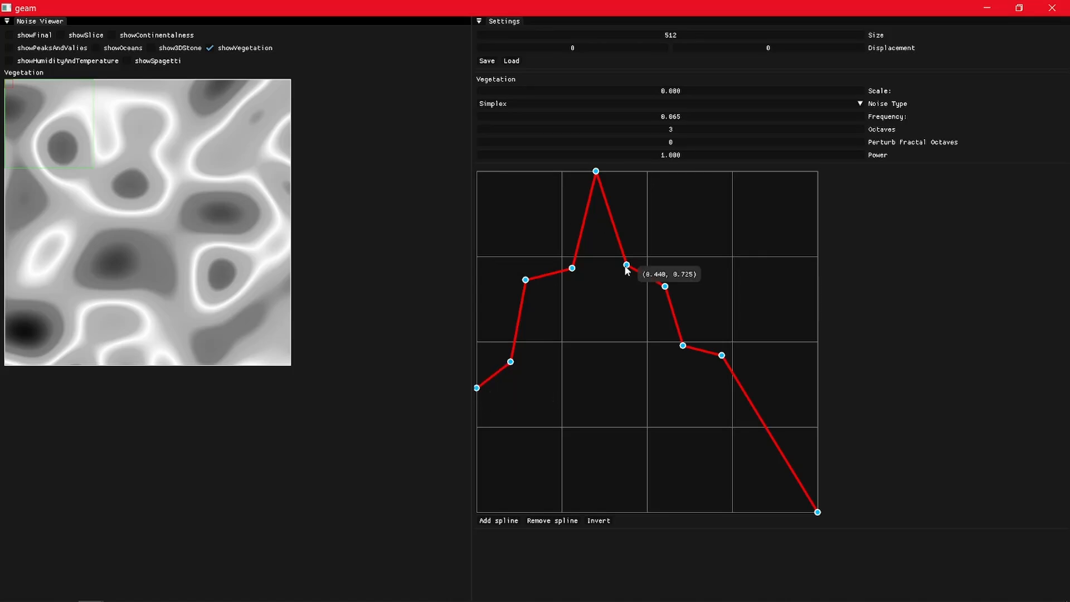
# Increase the X displacement offset to shift the vegetation noise preview across other world regions.
pyautogui.moveTo(624, 265); pyautogui.dragTo(624, 288)
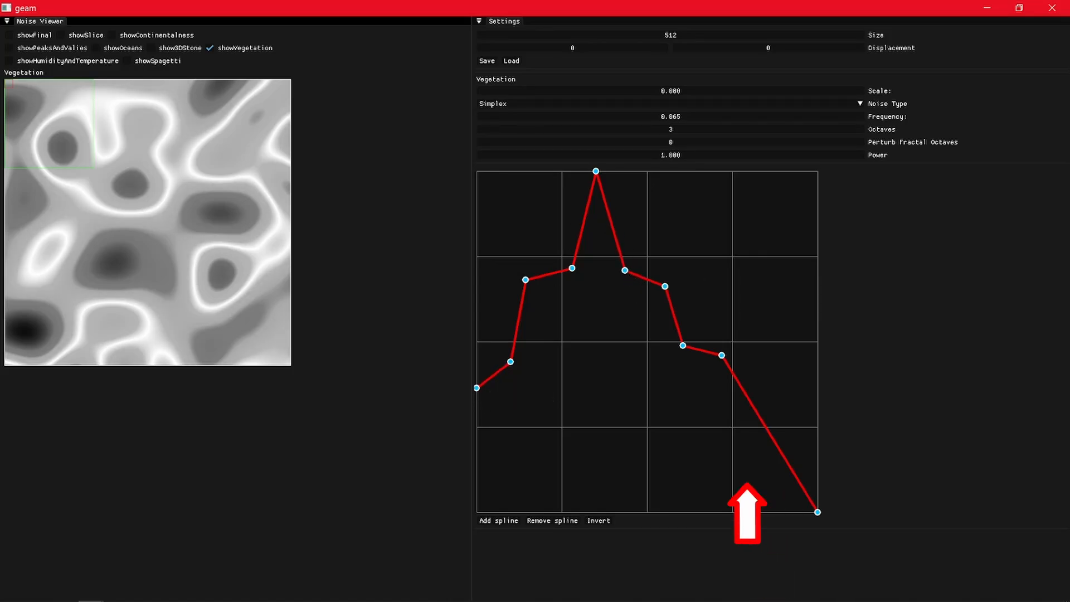
pyautogui.moveTo(572, 48); pyautogui.dragTo(662, 48)
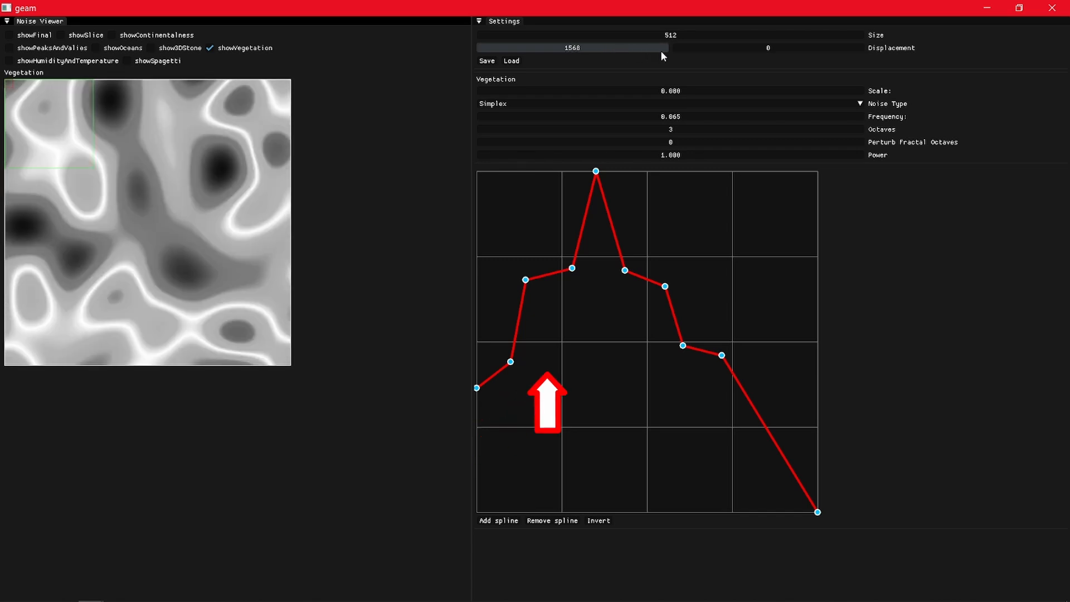
pyautogui.moveTo(669, 47); pyautogui.dragTo(711, 47)
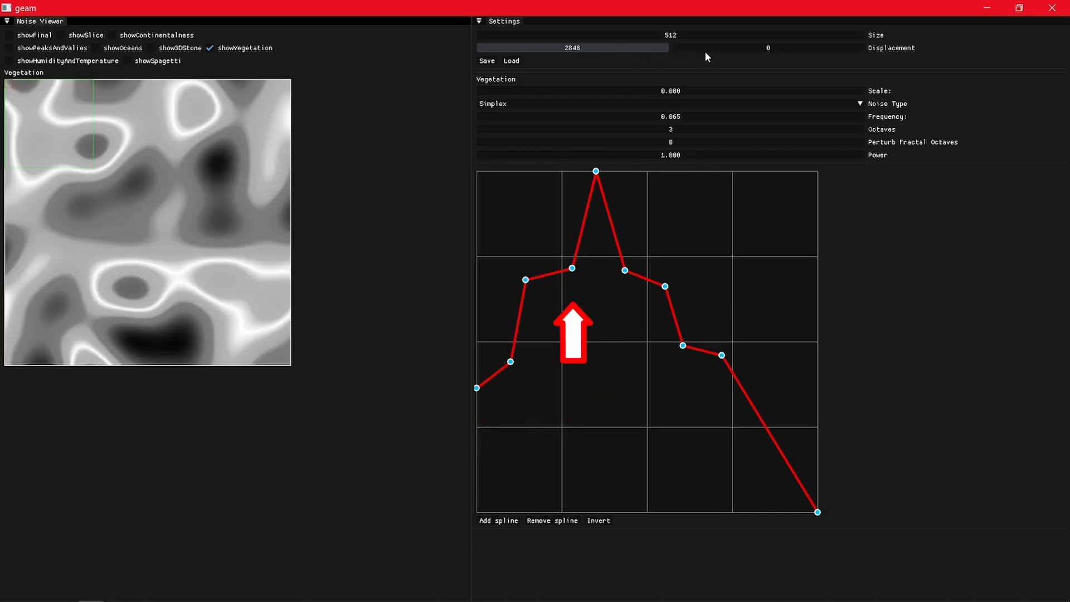
pyautogui.moveTo(691, 48); pyautogui.dragTo(768, 48)
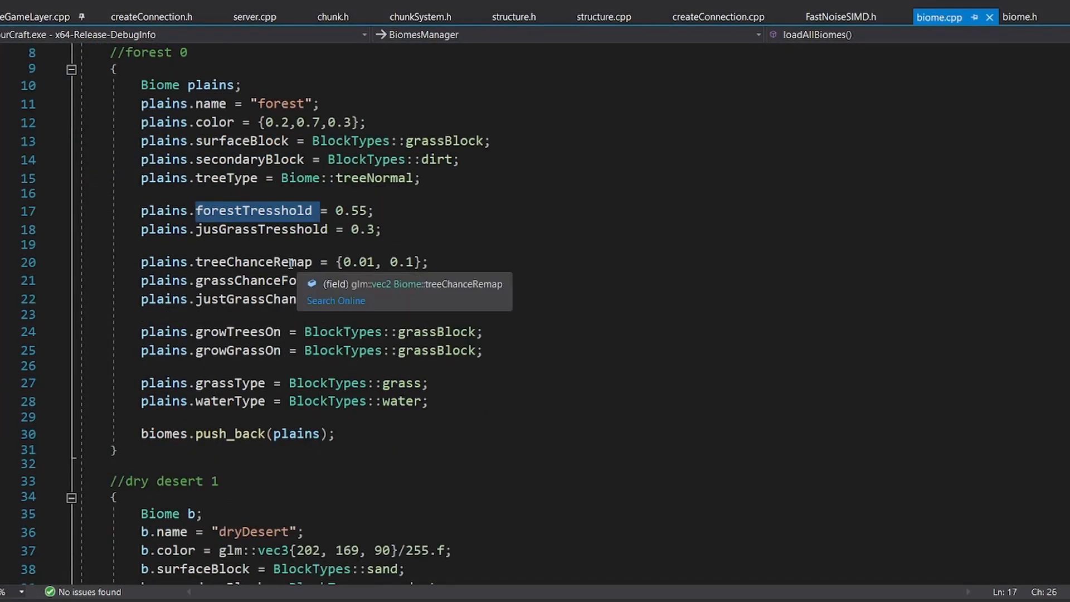
# Scroll through loadAllBiomes from the forest biome down to the jungle biome's tree and grass thresholds.
pyautogui.scroll(-3)
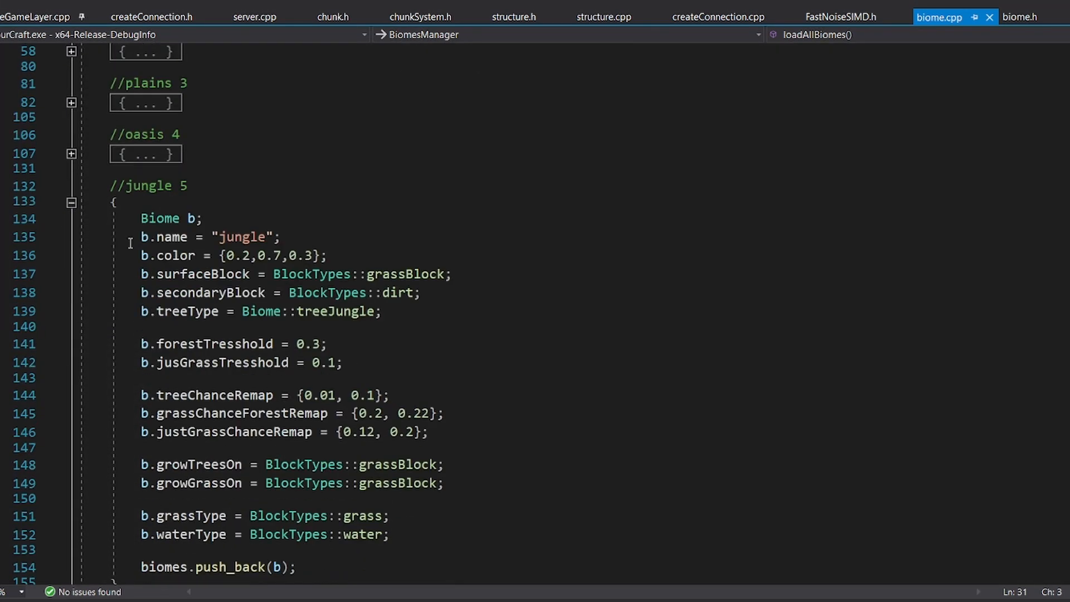
pyautogui.scroll(-3)
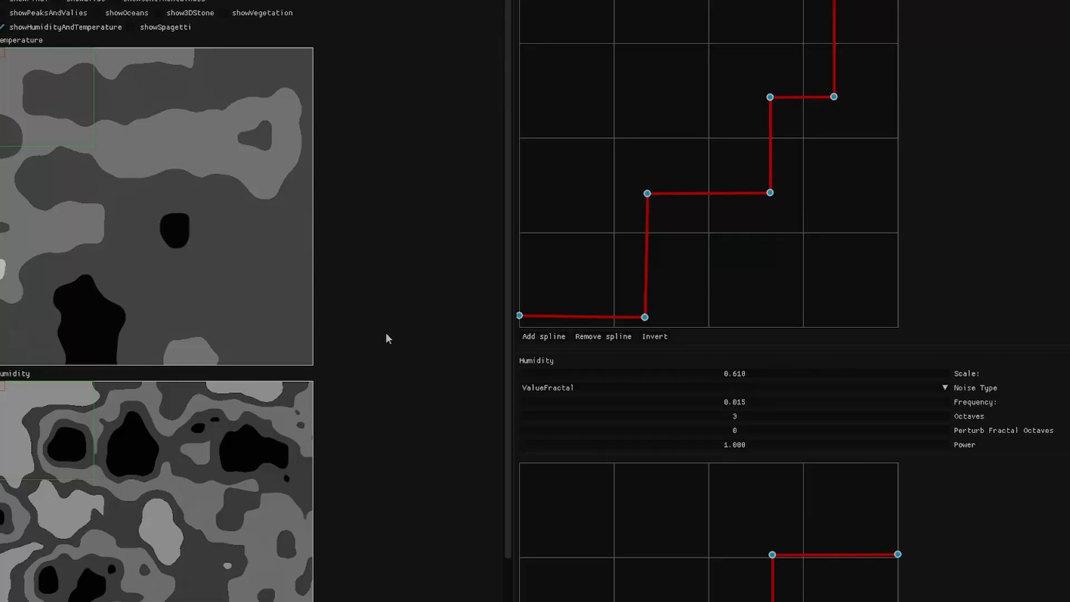
# Drag two Temperature spline control points so the middle step becomes a sloped ramp.
pyautogui.scroll(-3)
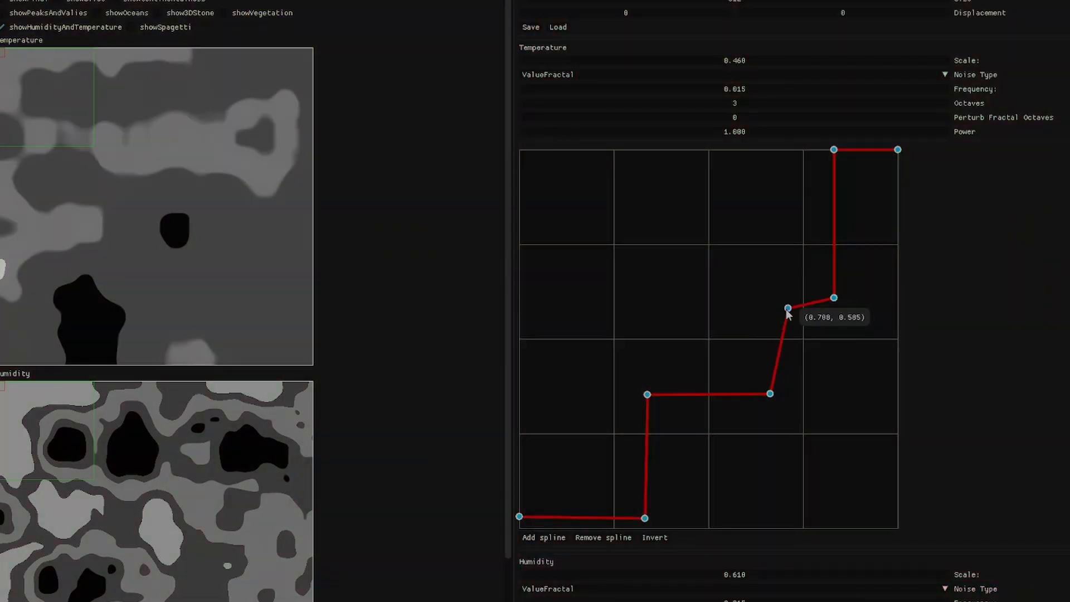
pyautogui.moveTo(787, 309); pyautogui.dragTo(709, 396)
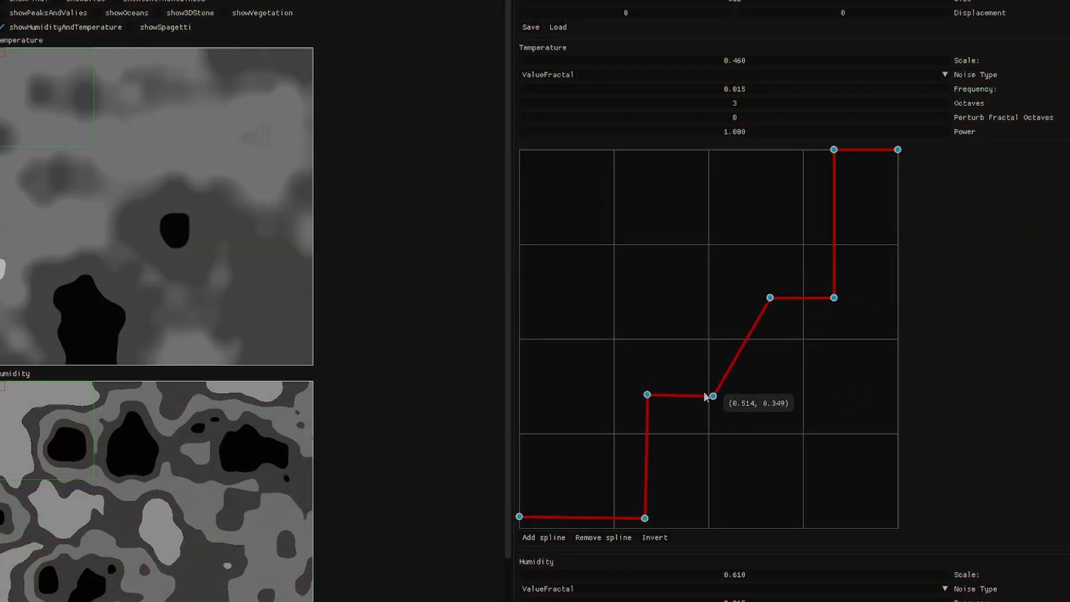
pyautogui.moveTo(771, 296); pyautogui.dragTo(708, 299)
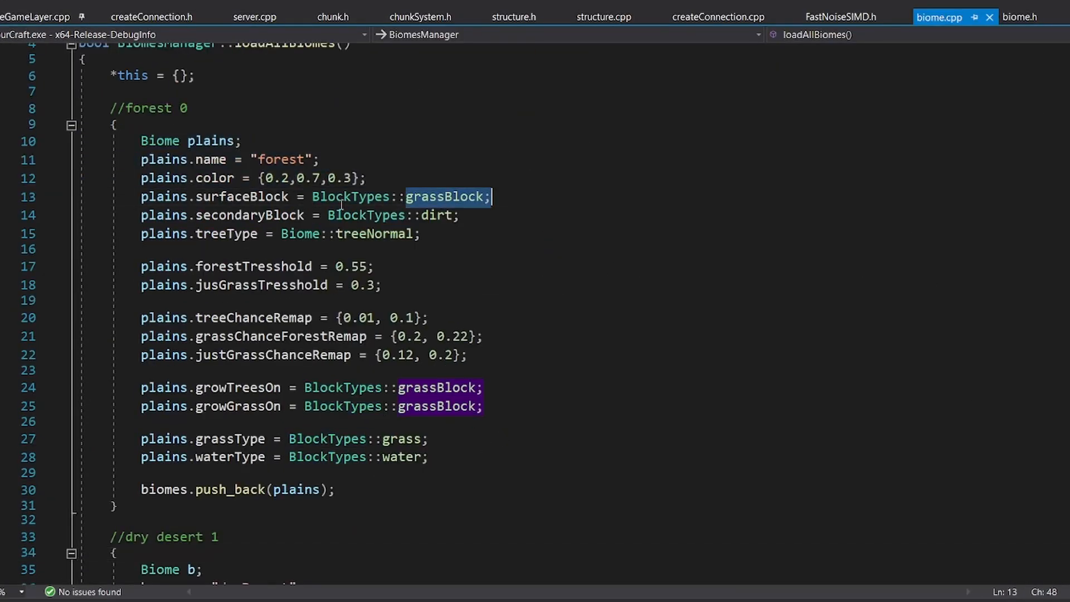
# Scroll biome.cpp to the forest biome block with its surface, tree and grass settings.
pyautogui.scroll(-3)
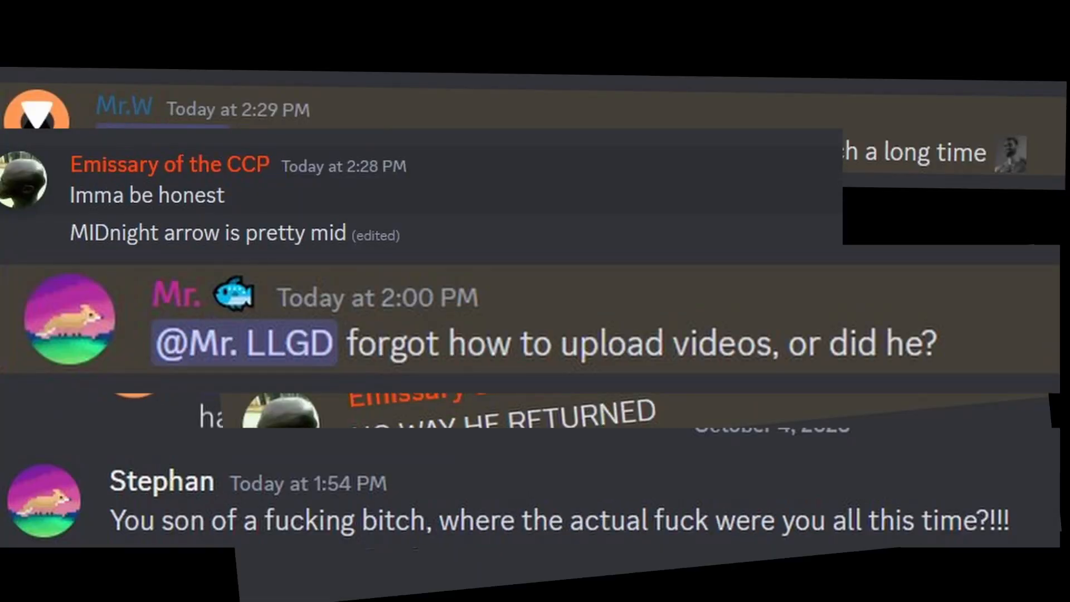
# Scroll the Discord channel through messages asking about the long upload gap.
pyautogui.scroll(-3)
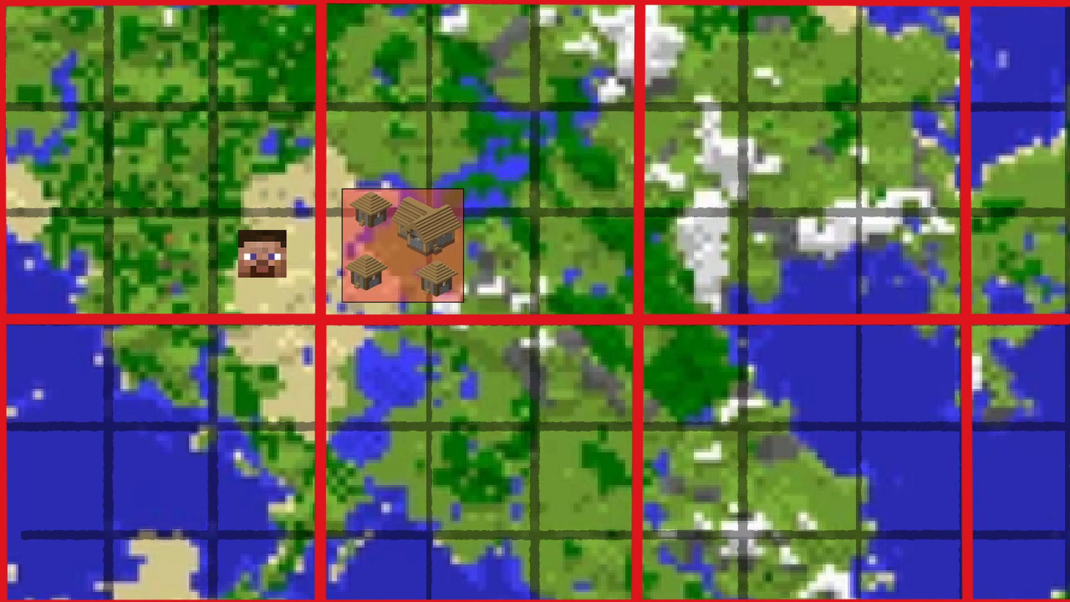
# Pan the overhead world map to show the region grid and the village icon.
pyautogui.moveTo(400, 245); pyautogui.dragTo(519, 109)
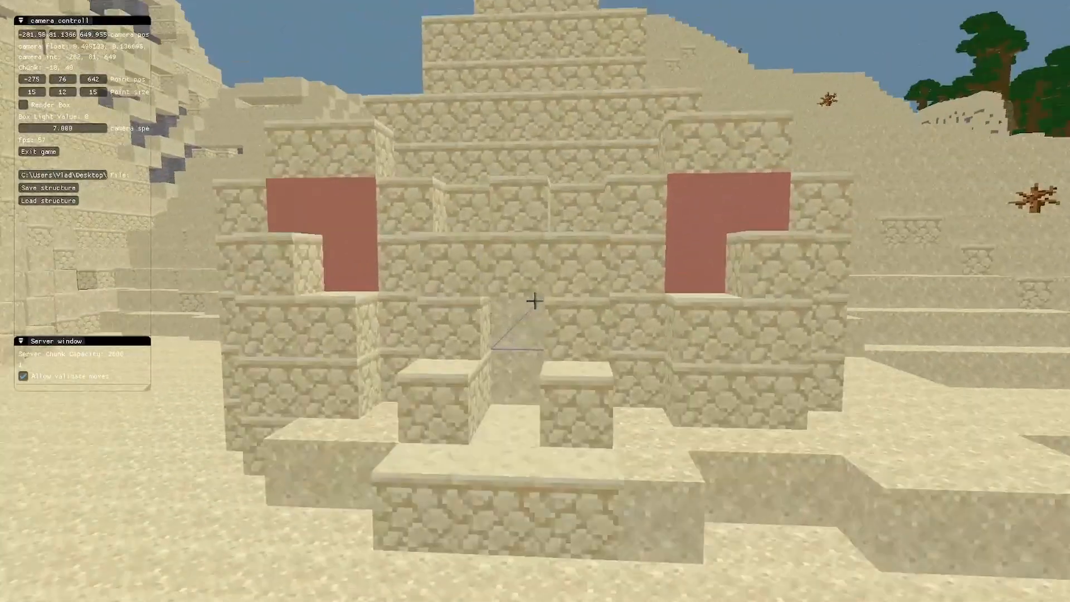
pyautogui.moveTo(535, 301)
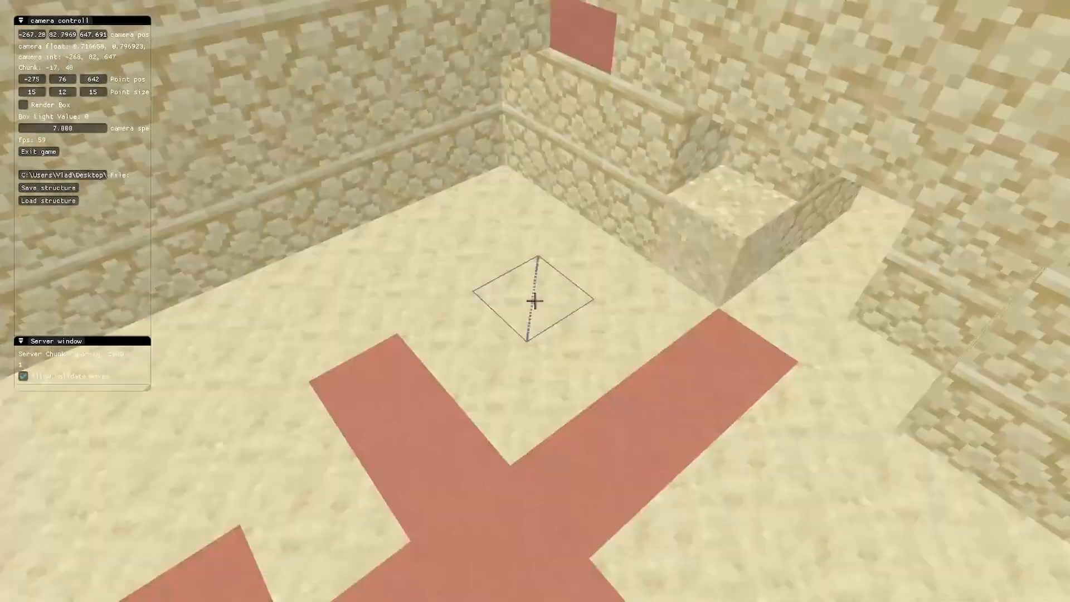